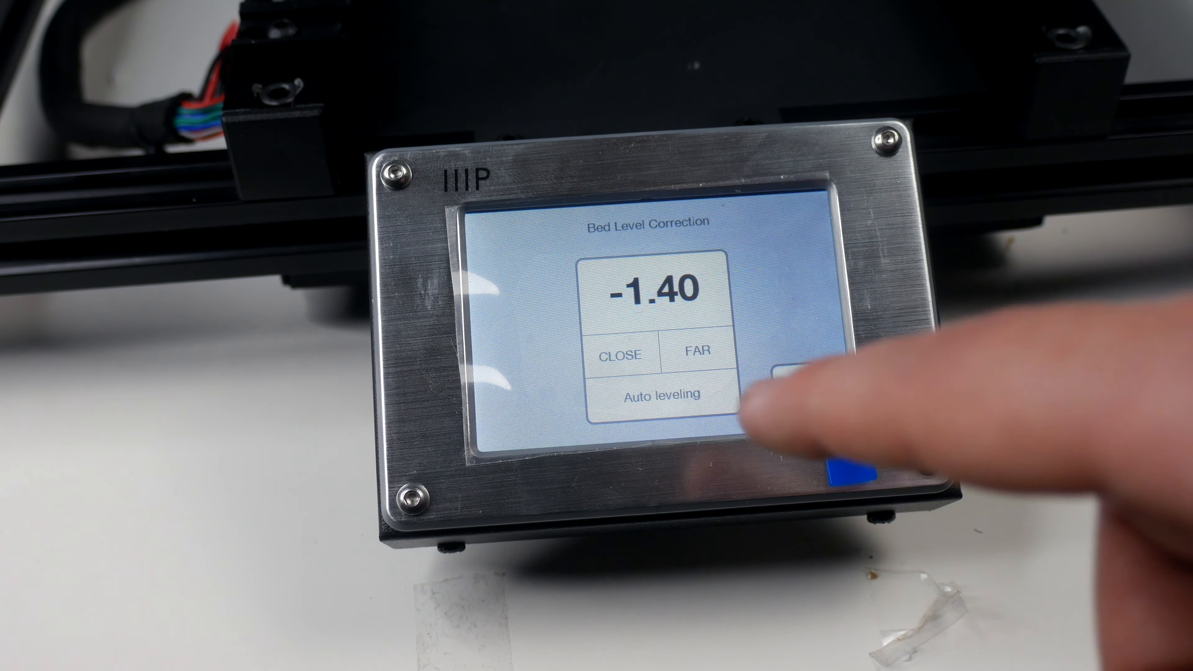
Step: Start automatic bed leveling from the Bed Level Correction menu with the offset at -1.40
{"action": "left_click", "coordinate": [662, 394]}
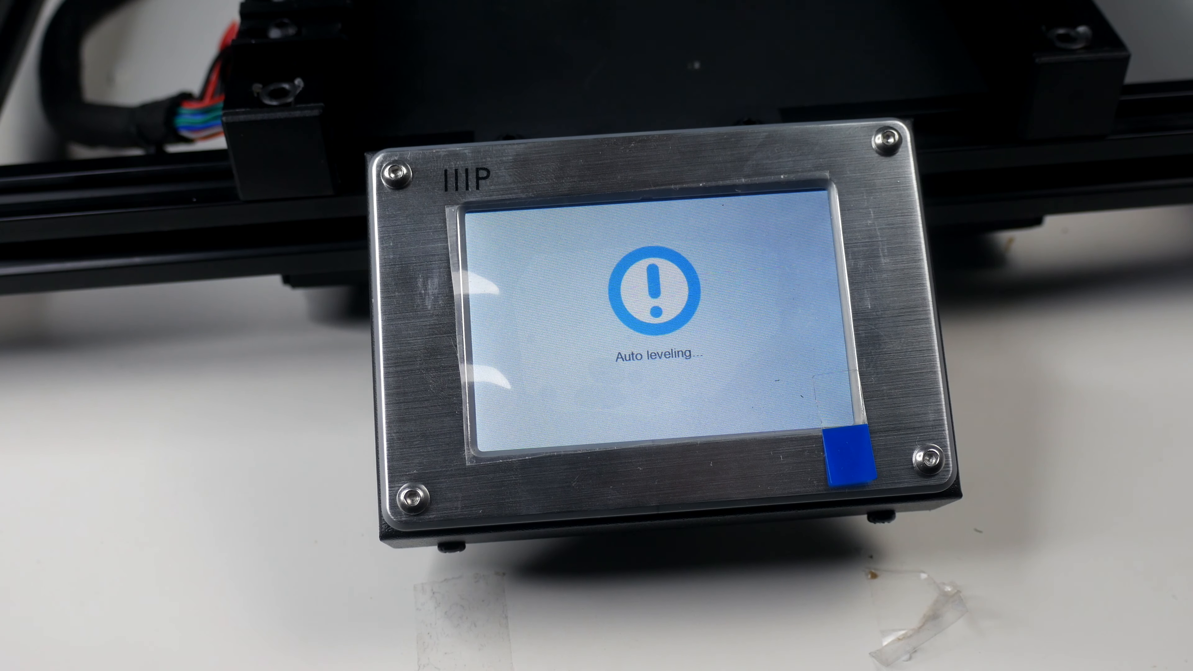